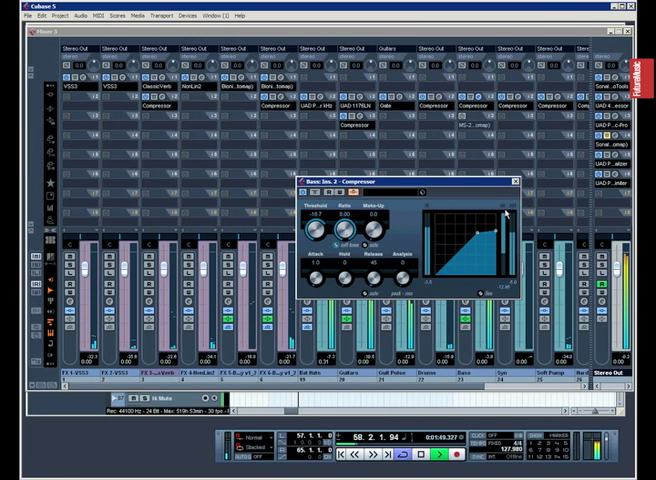
- Close the compressor and Mixer windows and scroll down to the project's lower tracks
click(512, 180)
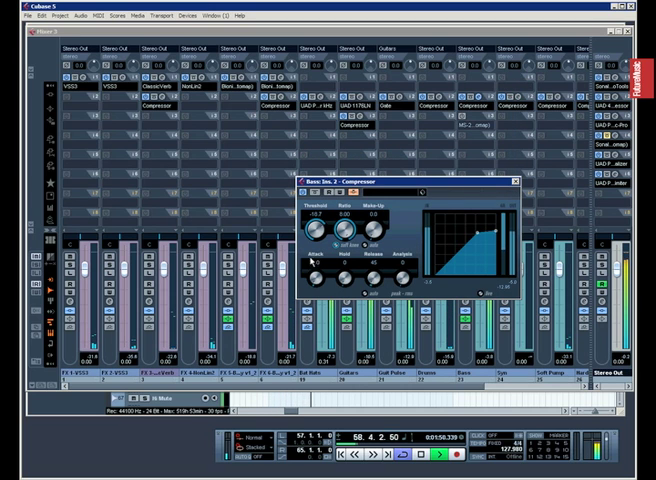
click(514, 180)
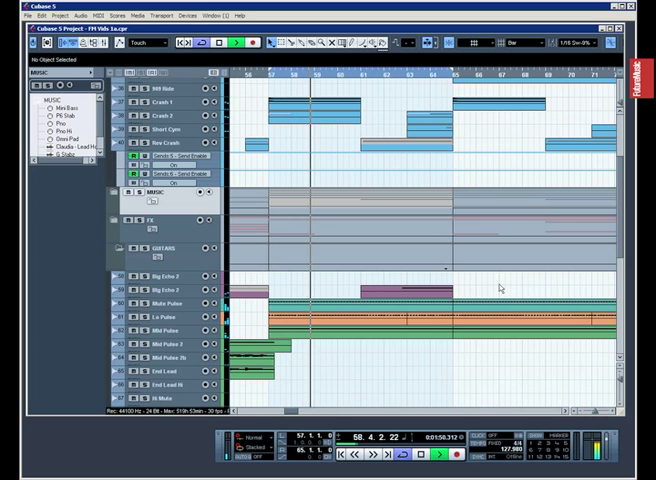
scroll(down, 3)
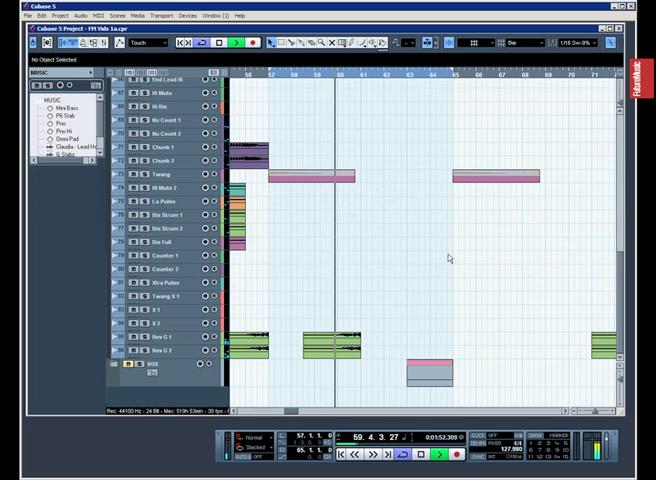